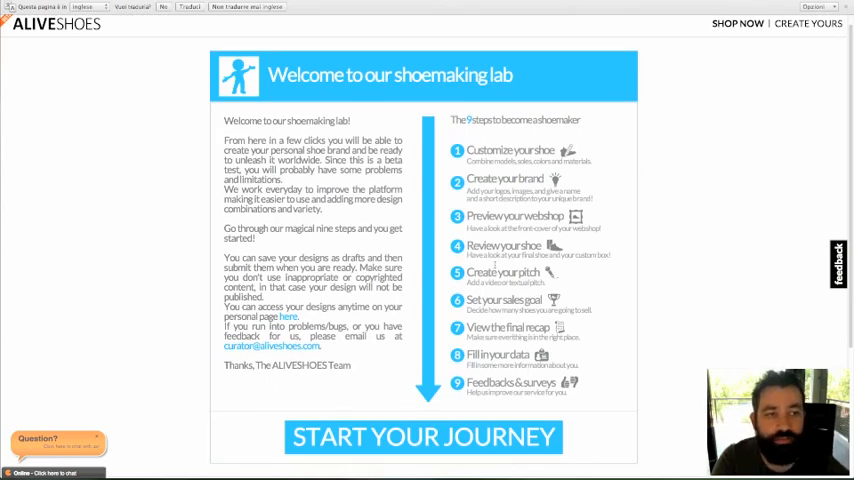
Scroll down the shoemaking lab welcome page to START YOUR JOURNEY.
scroll("down", 3)
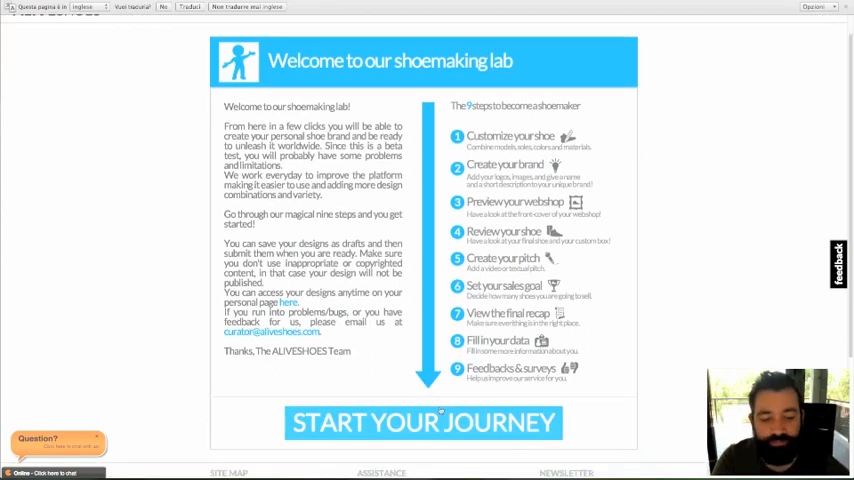
scroll("down", 3)
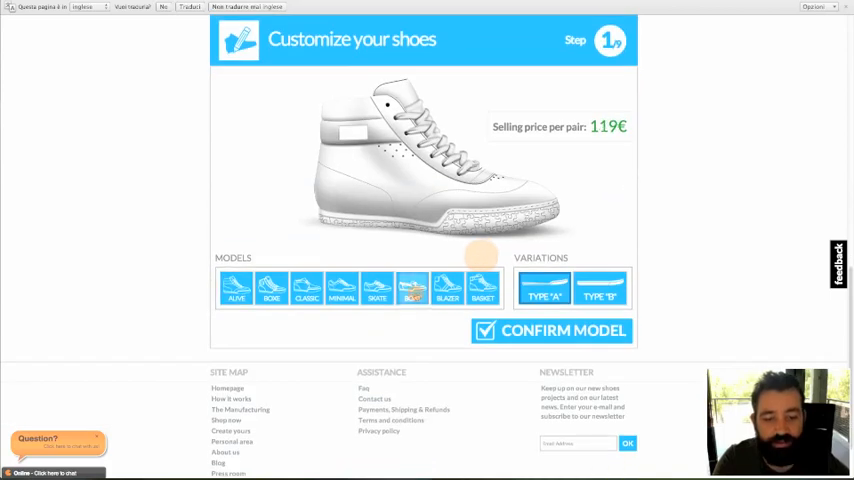
Compare boat and skate models, then choose the Type B mid-top model at 139€.
left_click(412, 289)
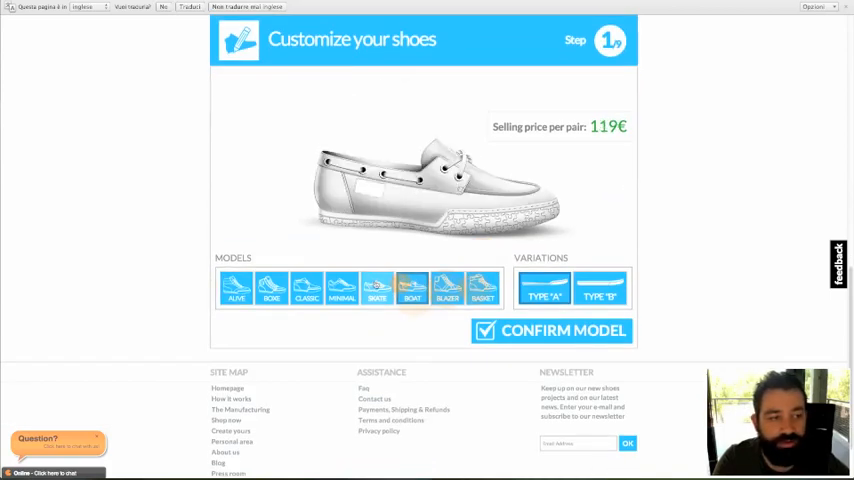
left_click(377, 289)
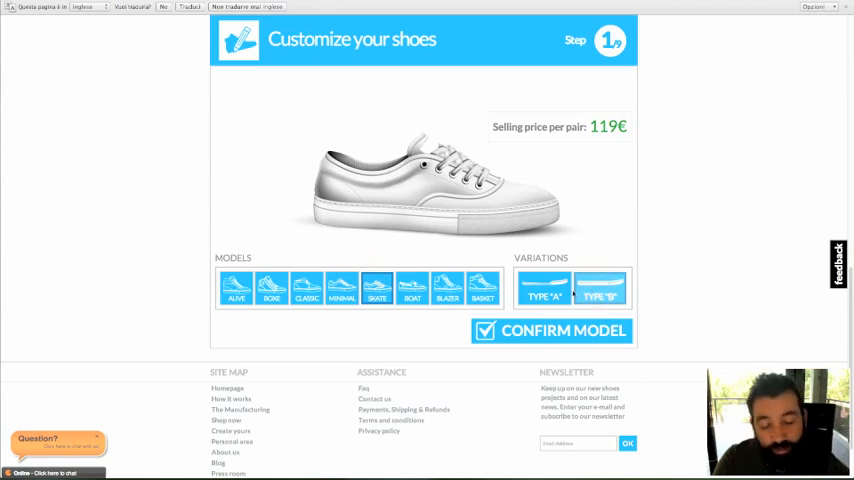
left_click(412, 295)
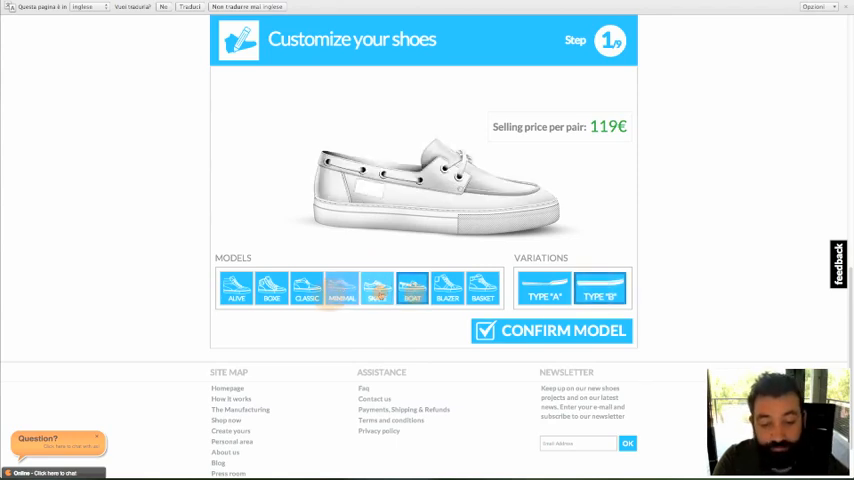
left_click(306, 289)
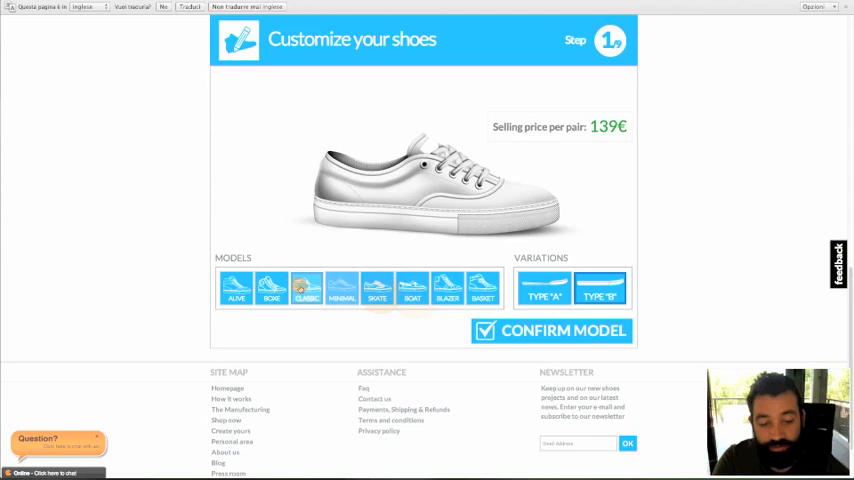
left_click(564, 334)
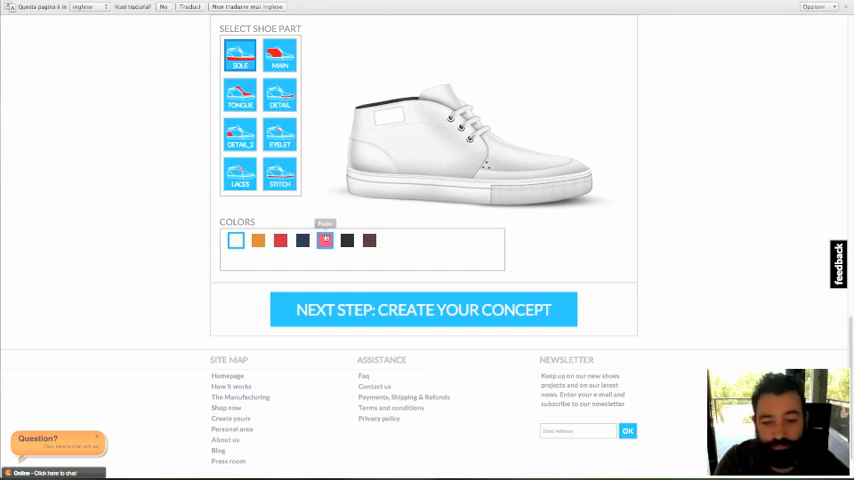
Colour the sole pinkish red and the main upper, then advance to the concept step.
left_click(324, 240)
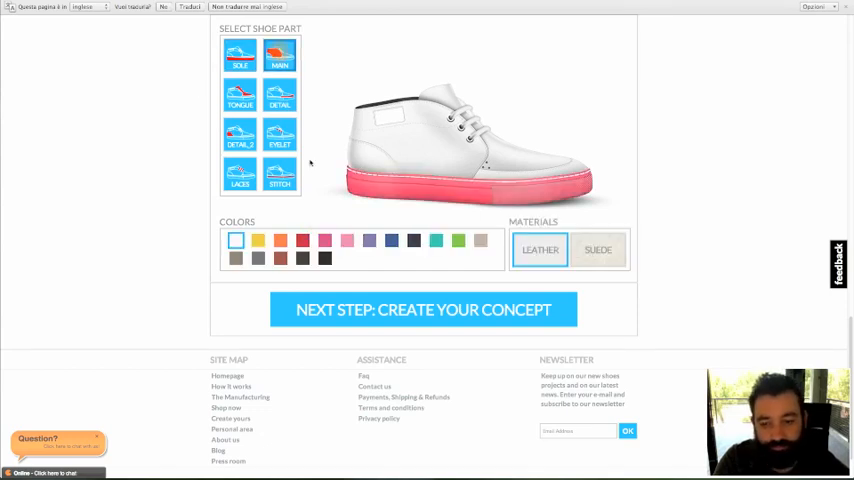
left_click(302, 240)
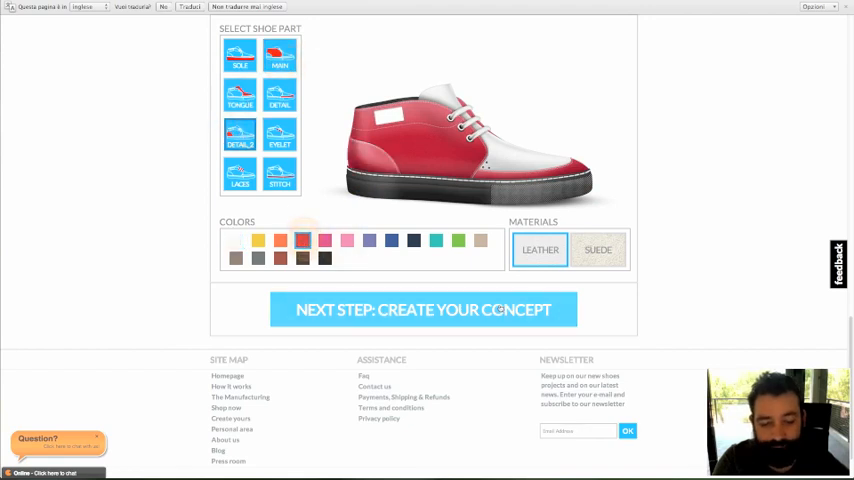
left_click(422, 309)
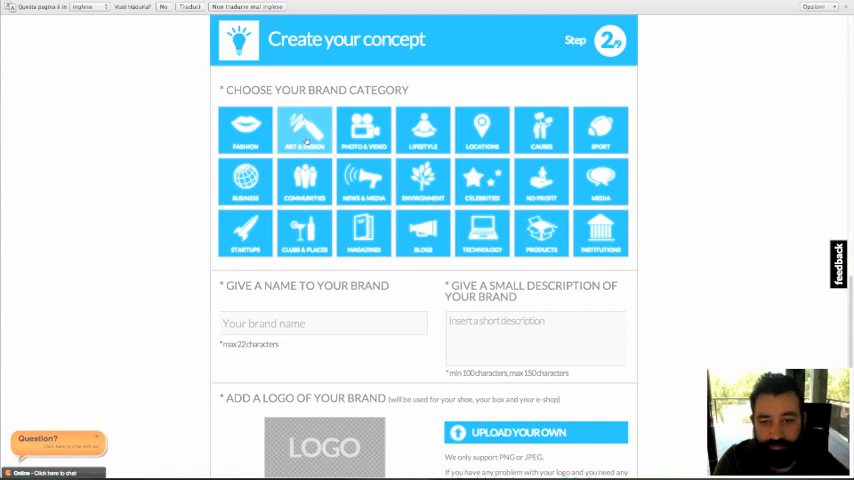
Pick the Lifestyle brand category and enter the brand name 'Dolce Vita'.
left_click(422, 130)
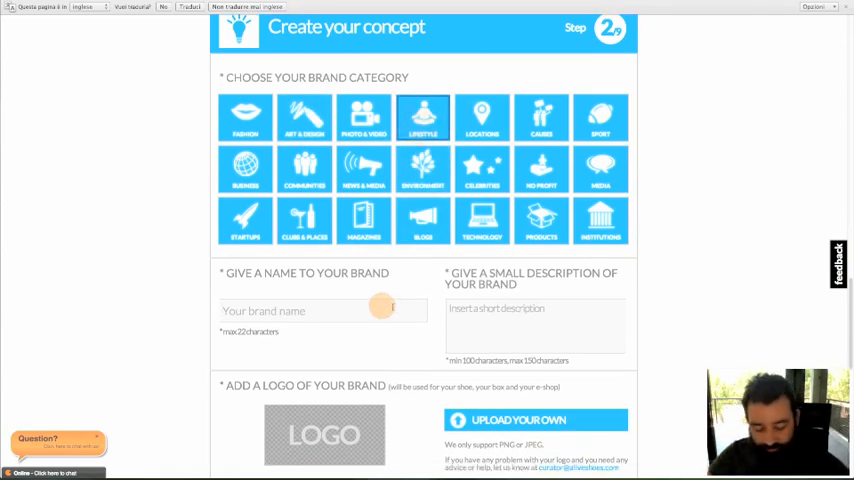
type("Dolce Vita")
type("Life is short. Live fast!")
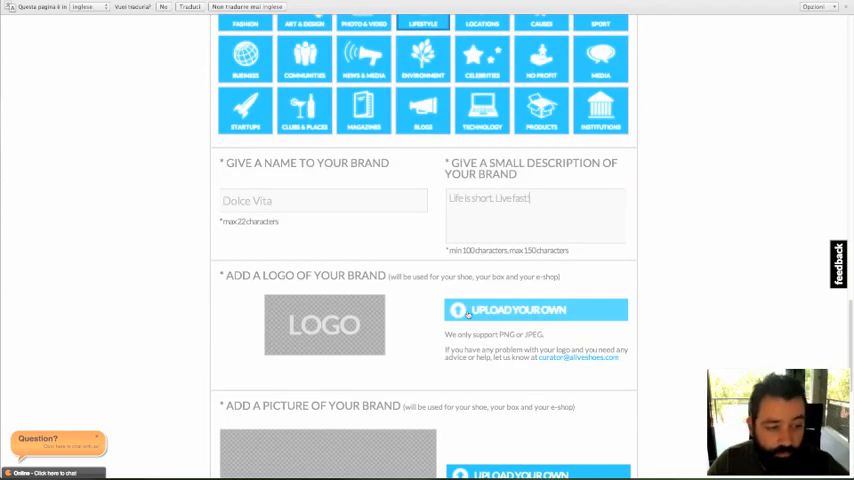
Upload the pink Dolce Vita logo image under Add a logo.
left_click(535, 309)
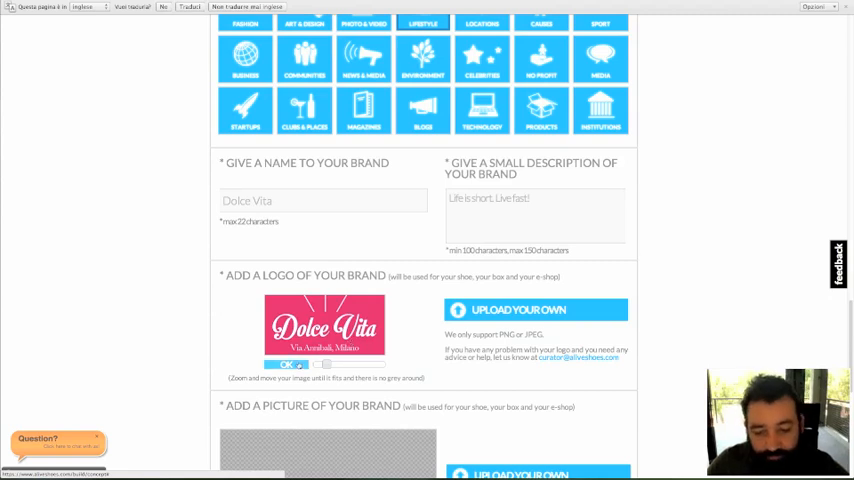
Upload the orange jpg as the brand's concept picture.
scroll("down", 3)
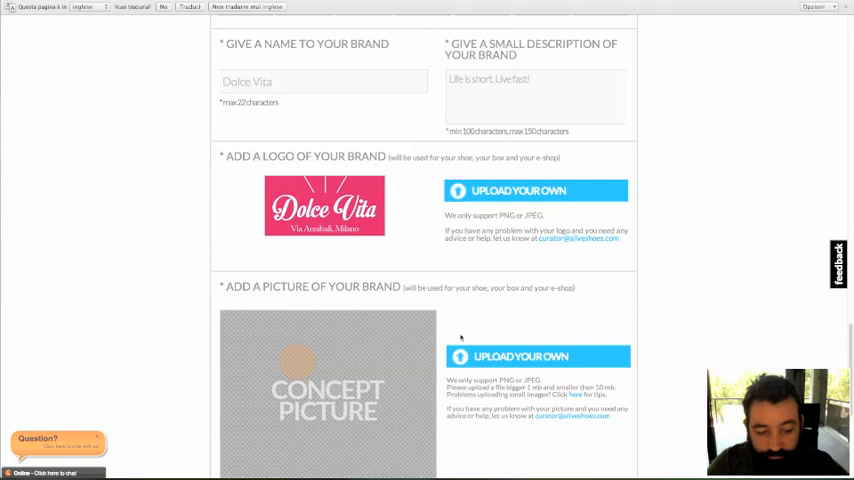
scroll("down", 3)
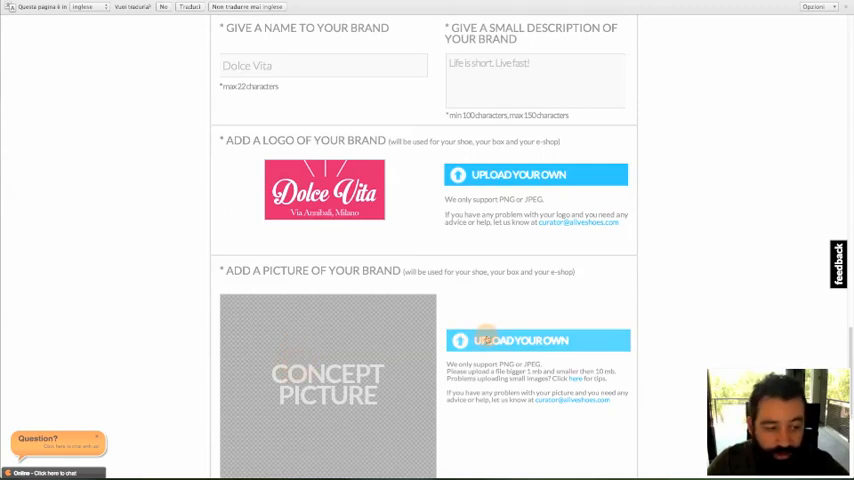
left_click(535, 175)
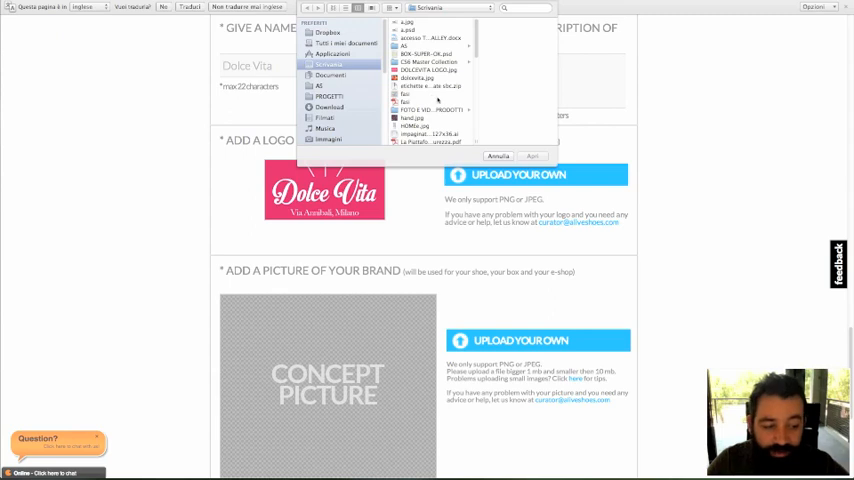
left_click(428, 77)
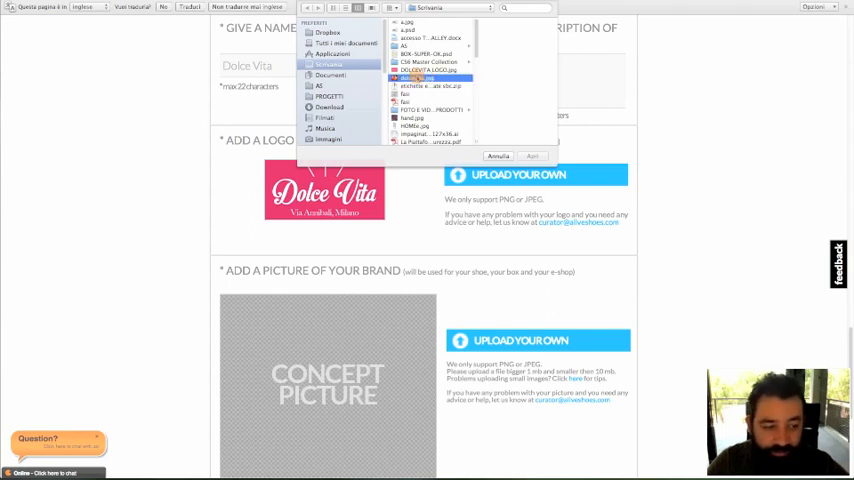
left_click(532, 156)
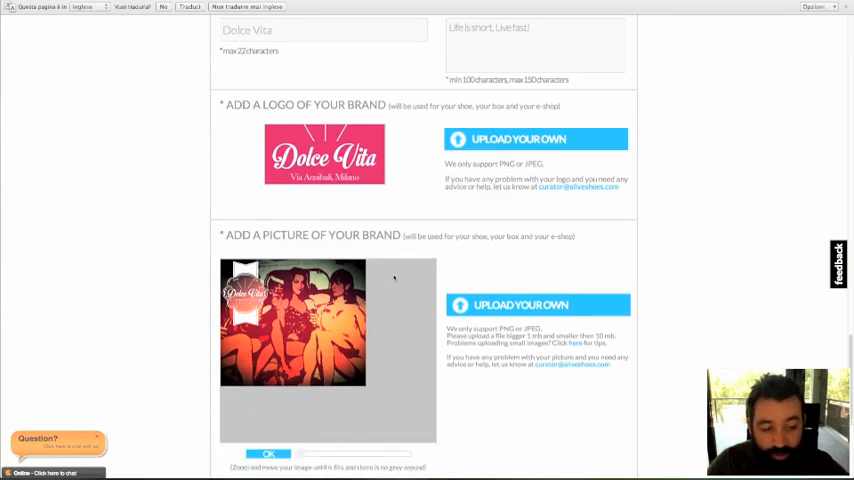
Zoom the picture to fill its frame and proceed to the webshop preview.
scroll("down", 3)
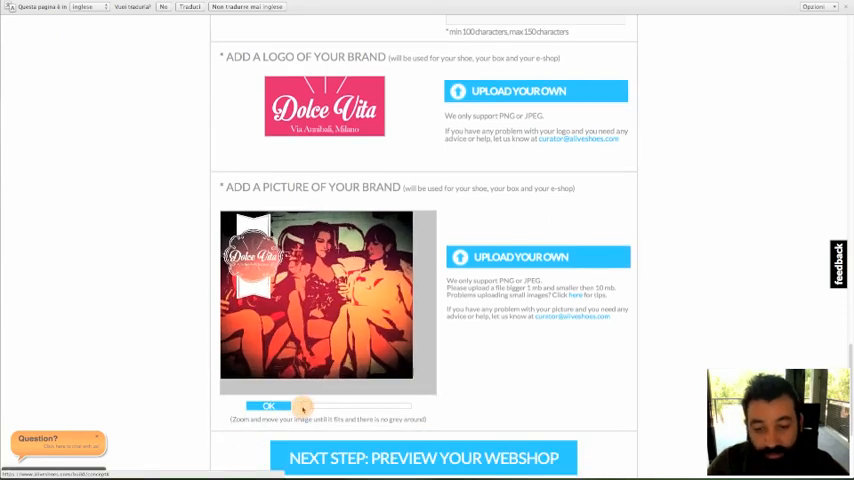
left_click_drag(302, 406, 306, 406)
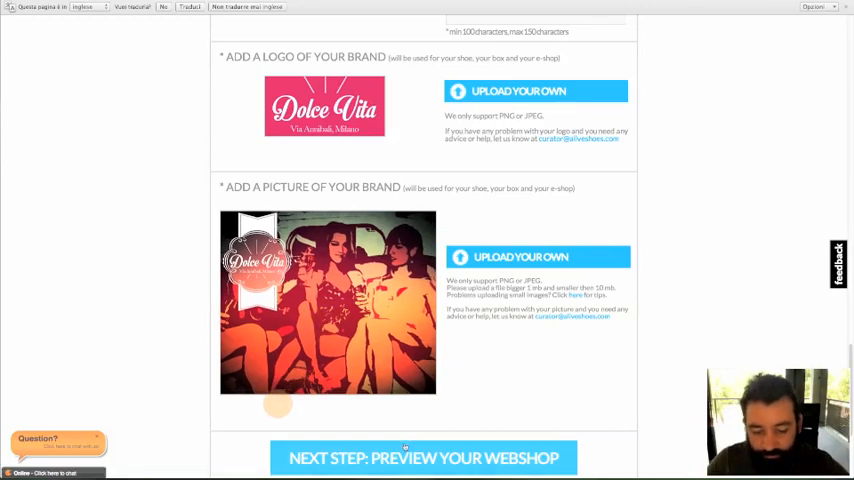
left_click(423, 457)
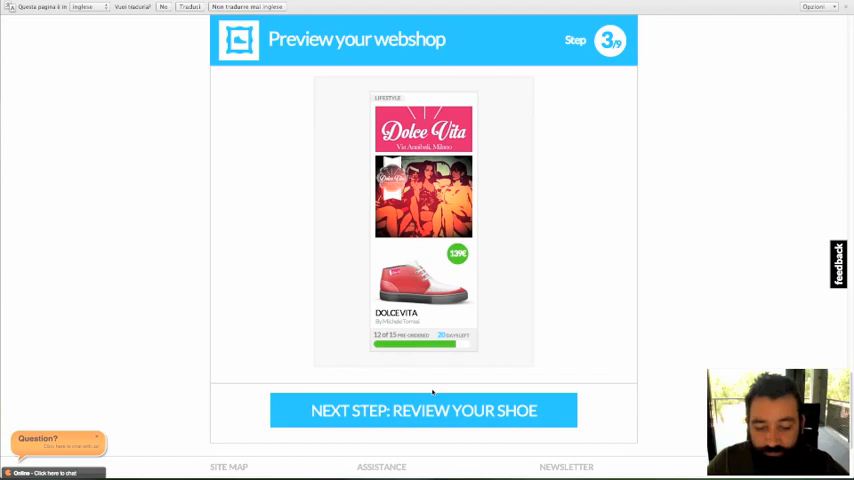
Check the Dolce Vita webshop card and advance to step 4, Review your shoe.
left_click(422, 410)
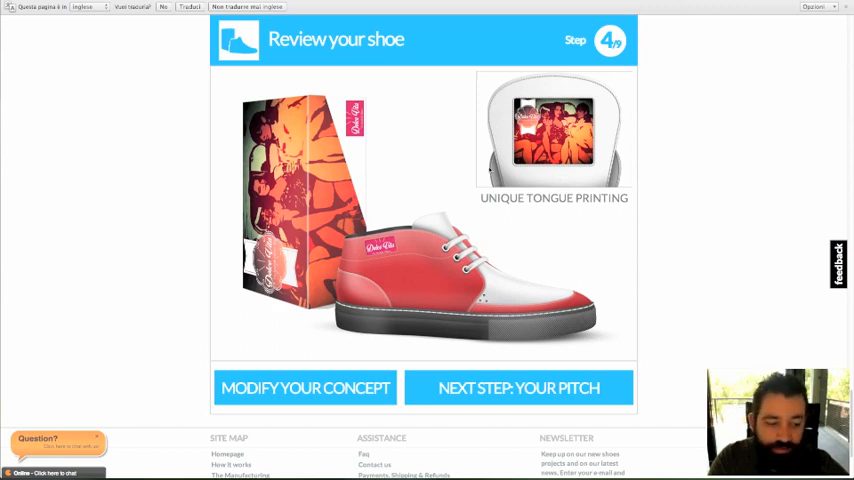
mouse_move(483, 203)
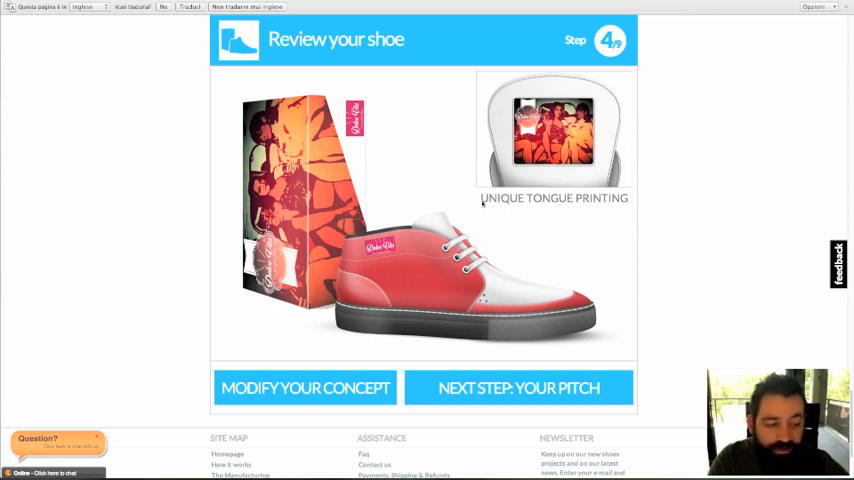